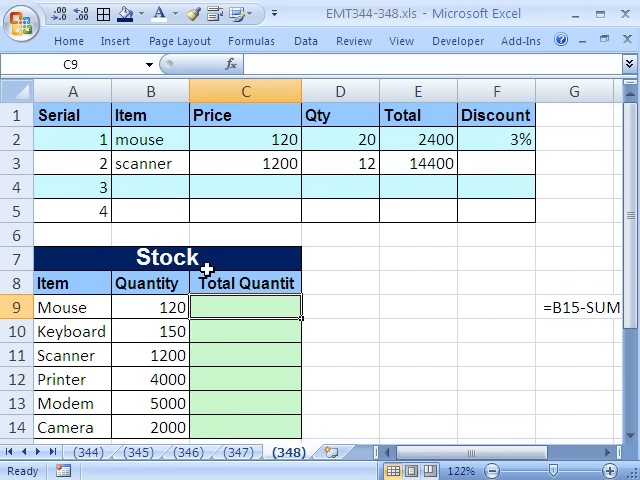
mouse_move(458, 182)
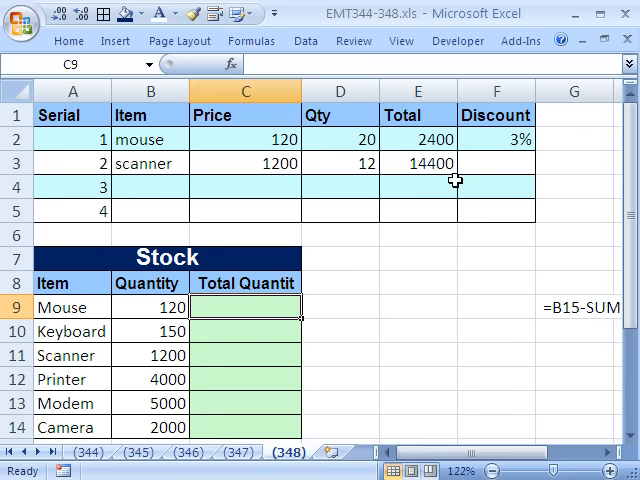
mouse_move(243, 311)
text(=B9-)
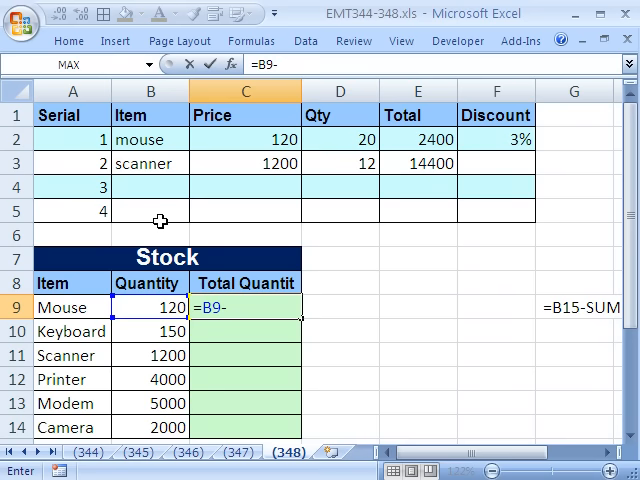
mouse_move(358, 139)
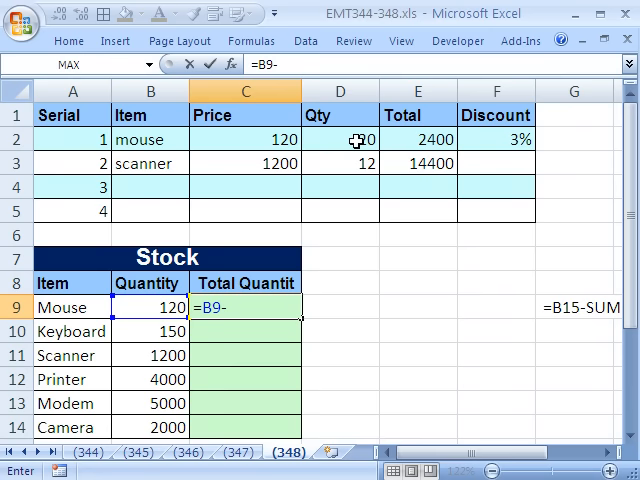
Enter the SUMIF formula in C9 subtracting invoiced quantities from stock, and fill it down to C14.
text(SUMIF()
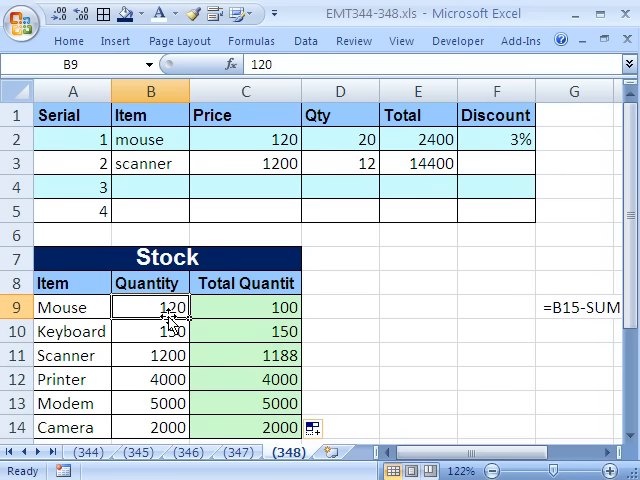
Check the Scanner stock value and add 'mouse' as the item in invoice row 3.
click(148, 355)
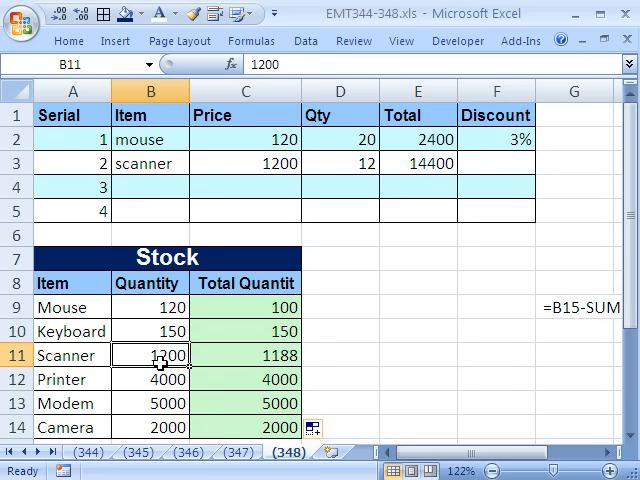
text(mouse)
click(340, 187)
text(50)
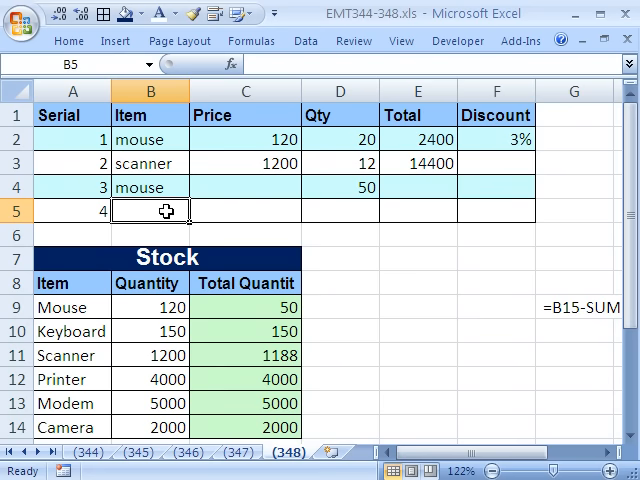
Record quantity 50 for mouse and add 'camera' as the next invoice item.
text(camera)
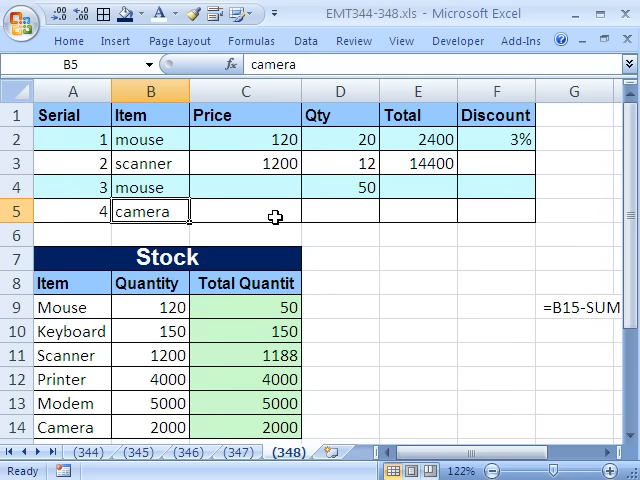